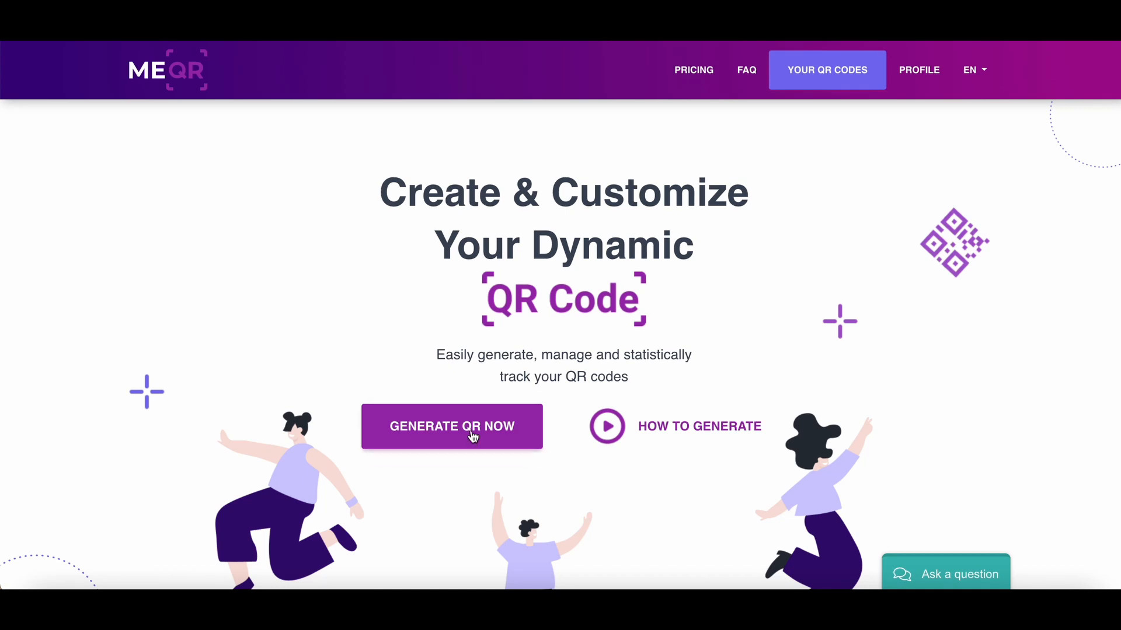
Start a new E-mail QR code and fill the recipient address from a suggestion
{"action": "left_click", "coordinate": [452, 426]}
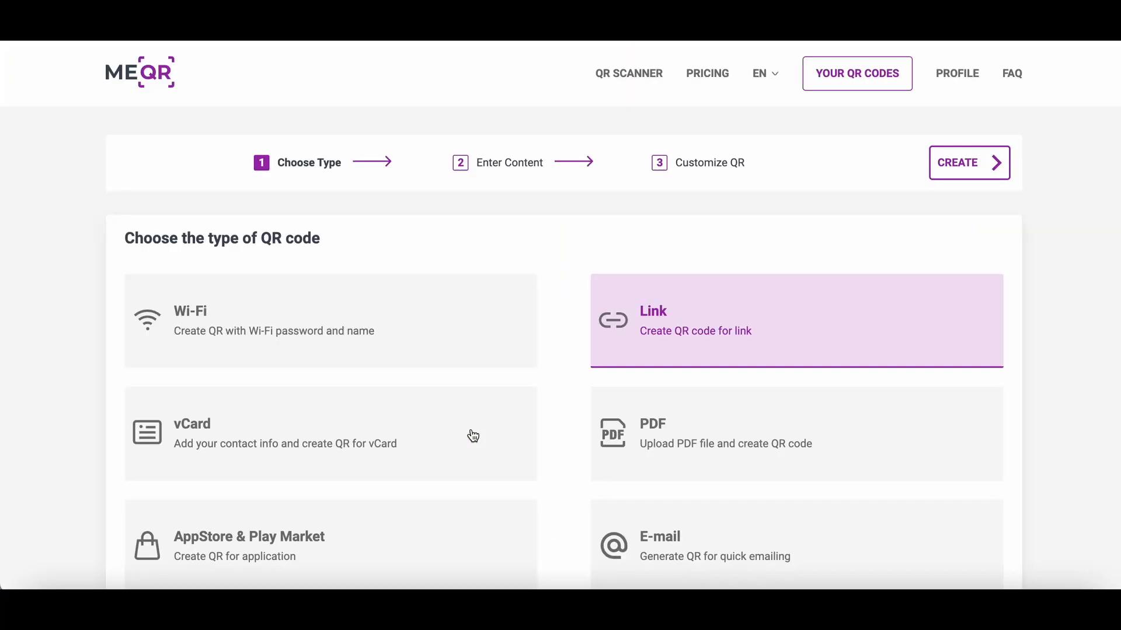
{"action": "left_click", "coordinate": [714, 545]}
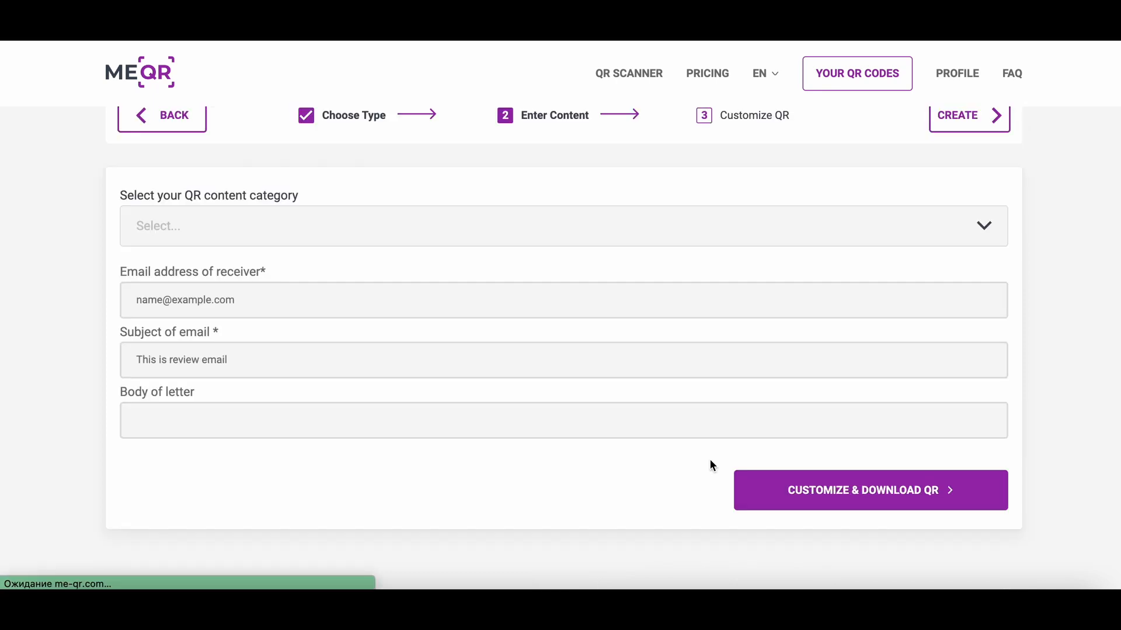
{"action": "type", "text": "e"}
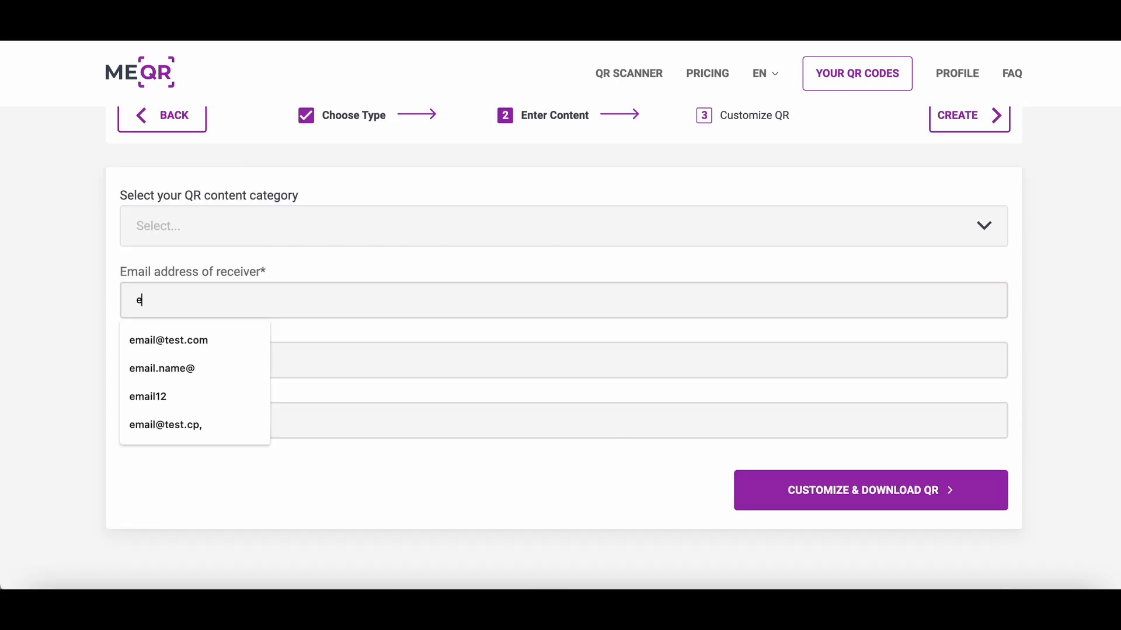
{"action": "left_click", "coordinate": [168, 339]}
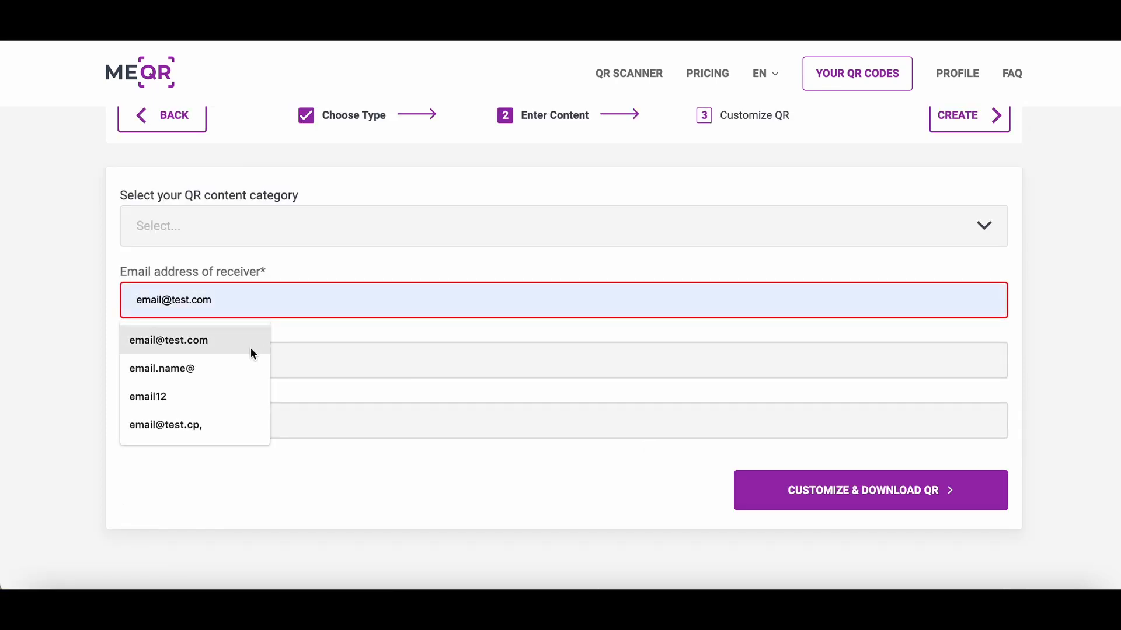
Enter 'Subject' as the email subject and 'Your text' as the body
{"action": "left_click", "coordinate": [168, 339]}
{"action": "type", "text": "Subject"}
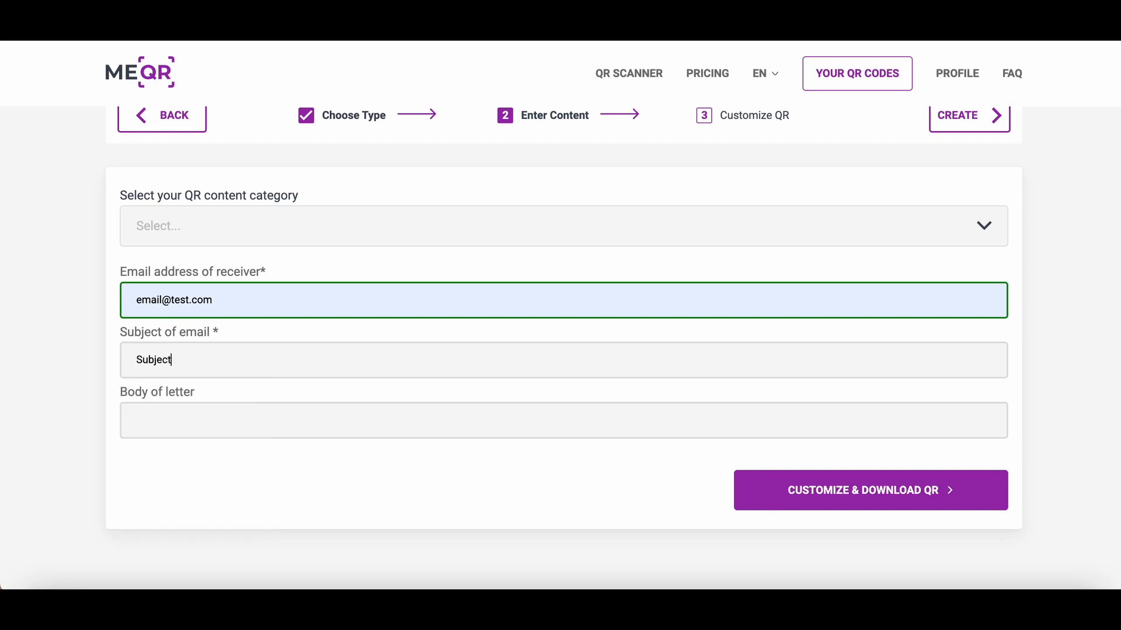
{"action": "type", "text": "You"}
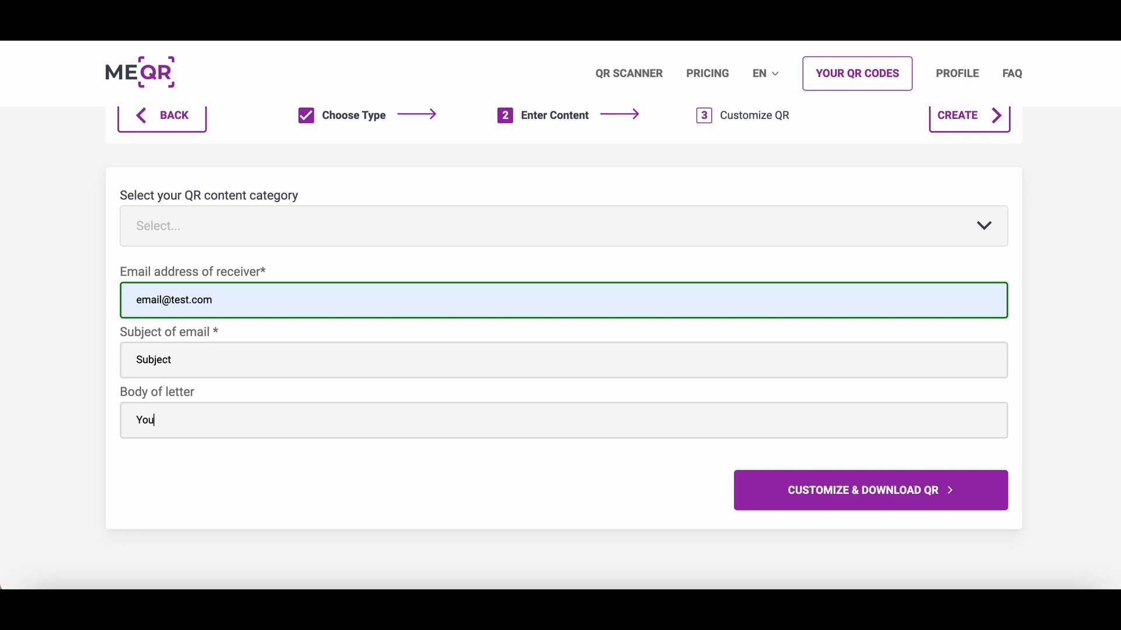
{"action": "type", "text": "r text"}
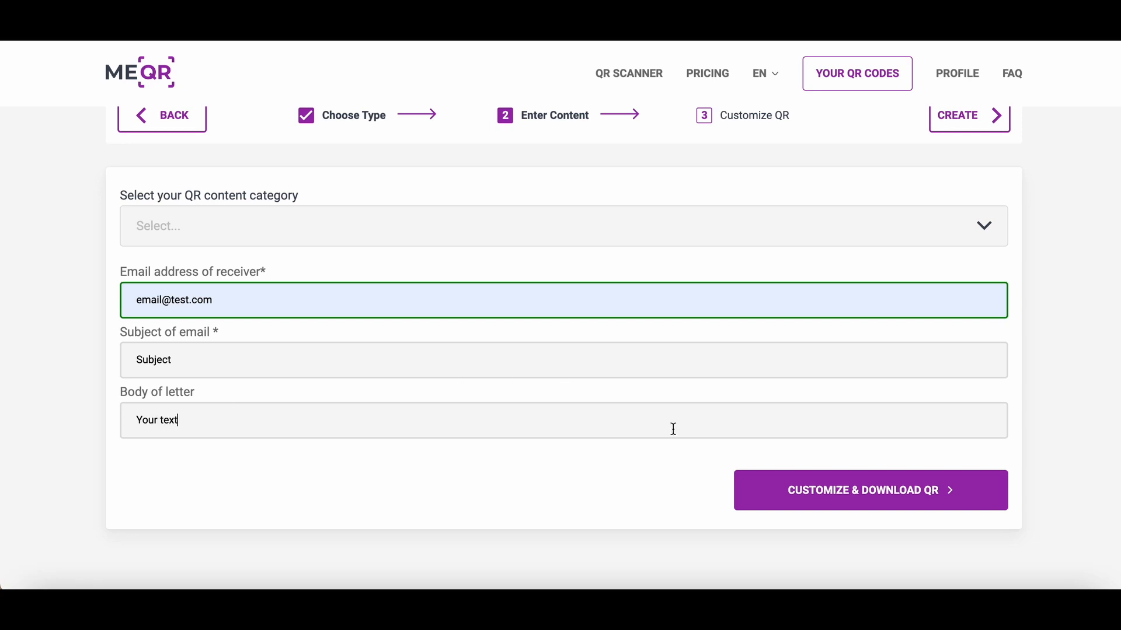
{"action": "mouse_move", "coordinate": [860, 493]}
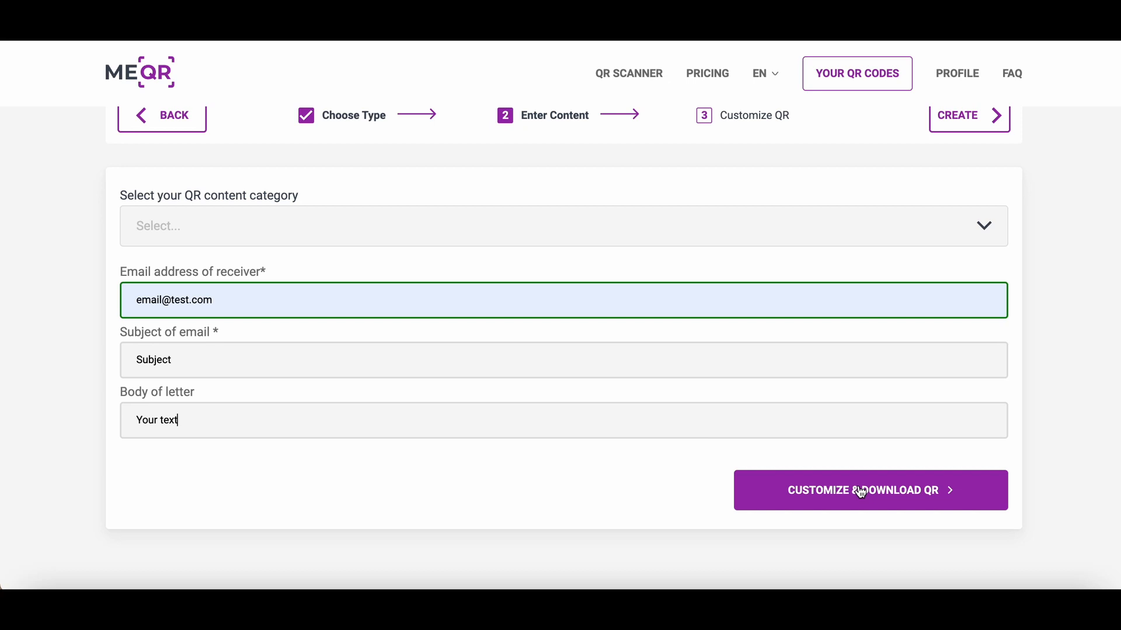
Customize the code with a frame captioned 'Scan me' and a new dot pattern and corner style
{"action": "left_click", "coordinate": [869, 490]}
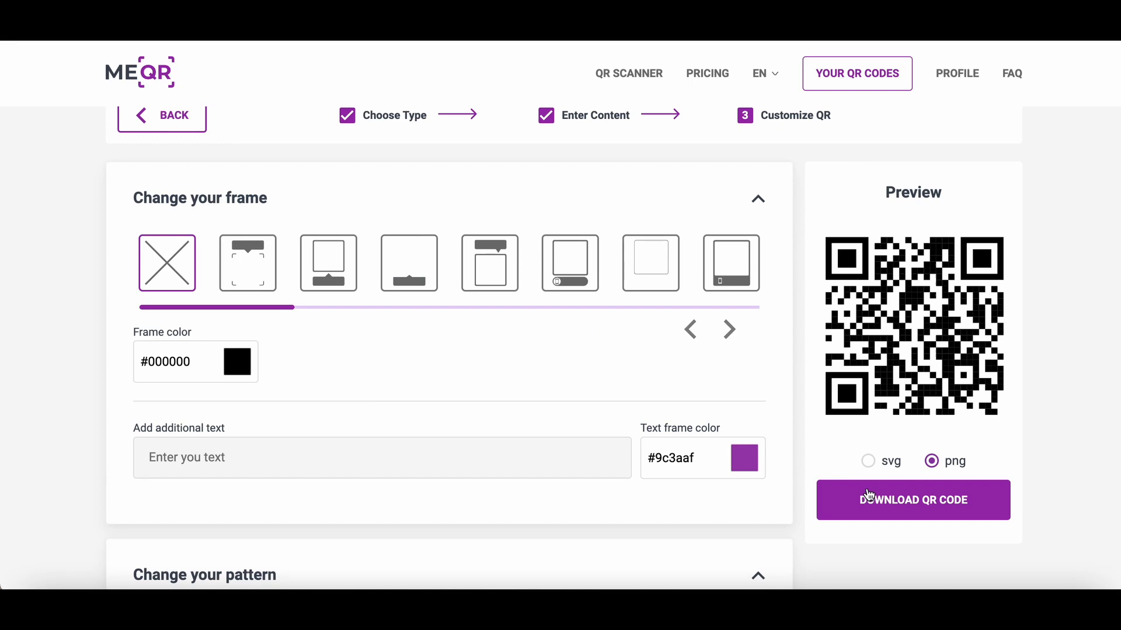
{"action": "mouse_move", "coordinate": [586, 277]}
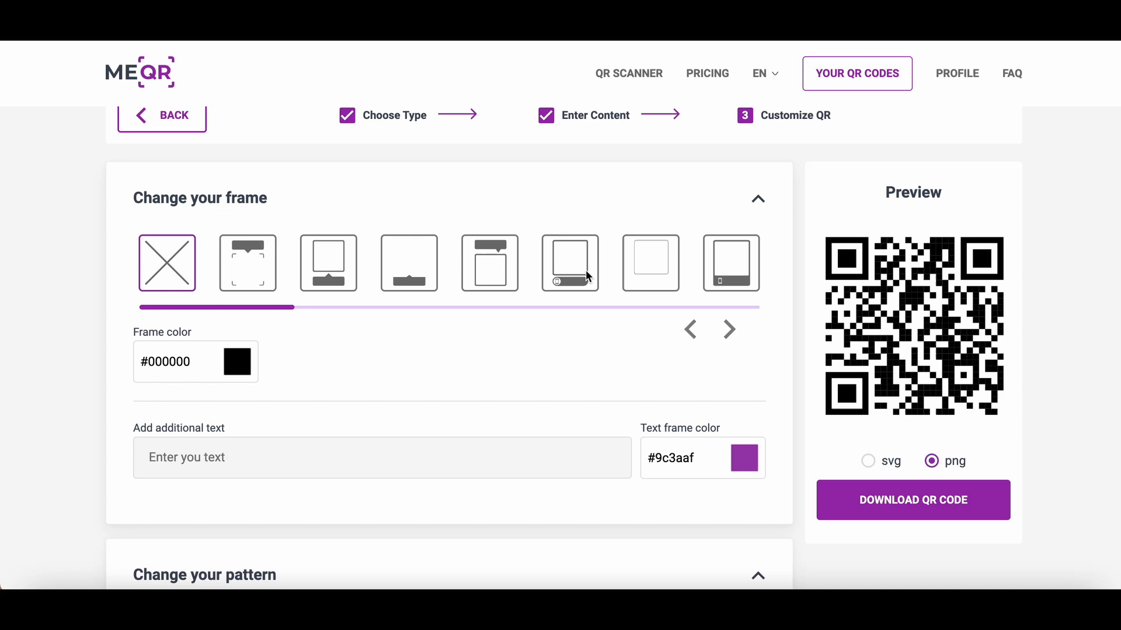
{"action": "type", "text": "Scan me"}
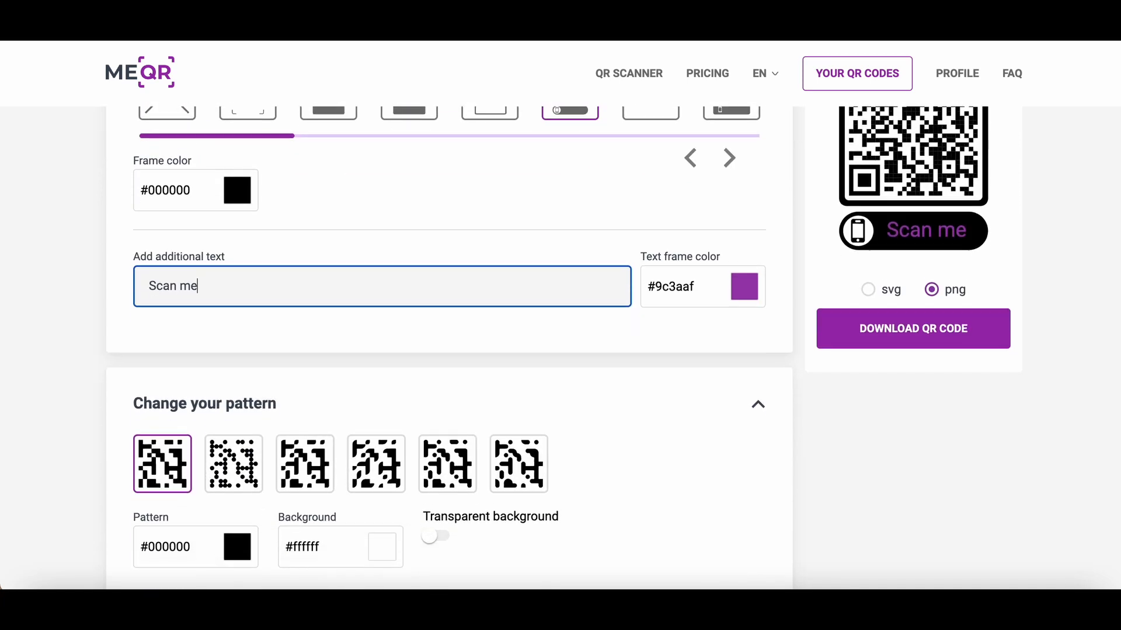
{"action": "left_click", "coordinate": [305, 448]}
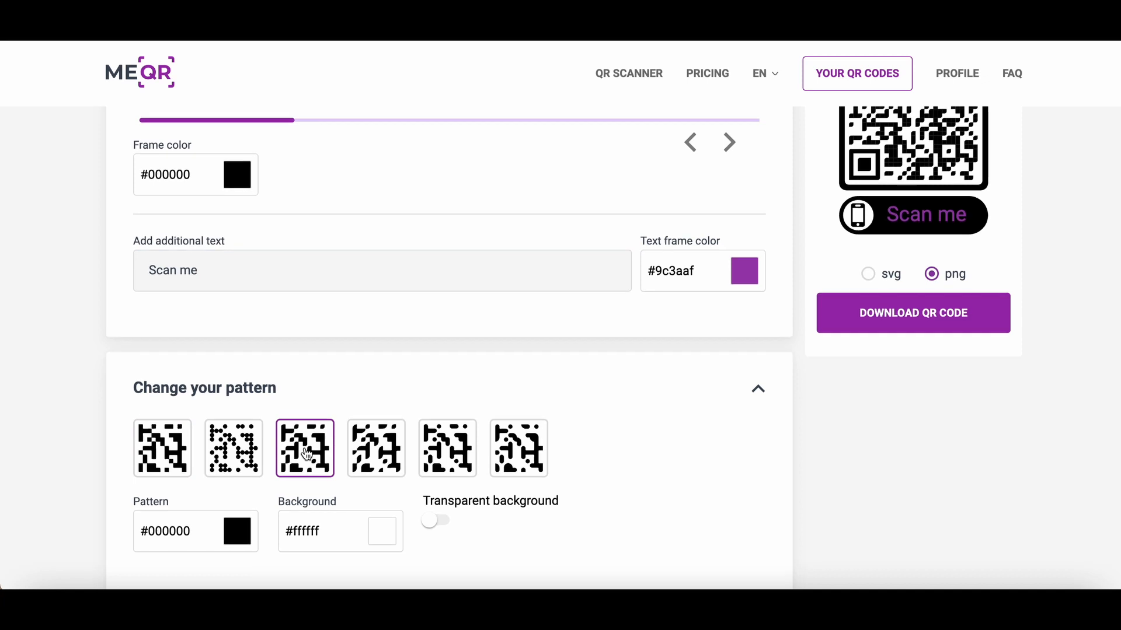
Place the YouTube logo in the centre and download the QR code as PNG
{"action": "scroll", "scroll_direction": "down", "scroll_amount": 3}
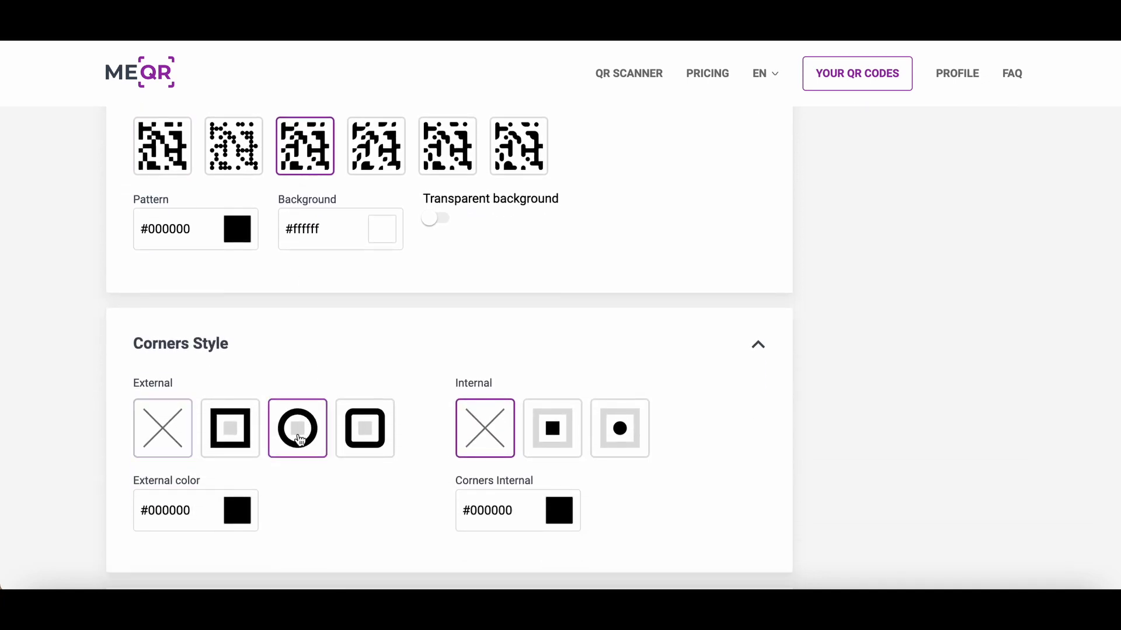
{"action": "scroll", "scroll_direction": "down", "scroll_amount": 3}
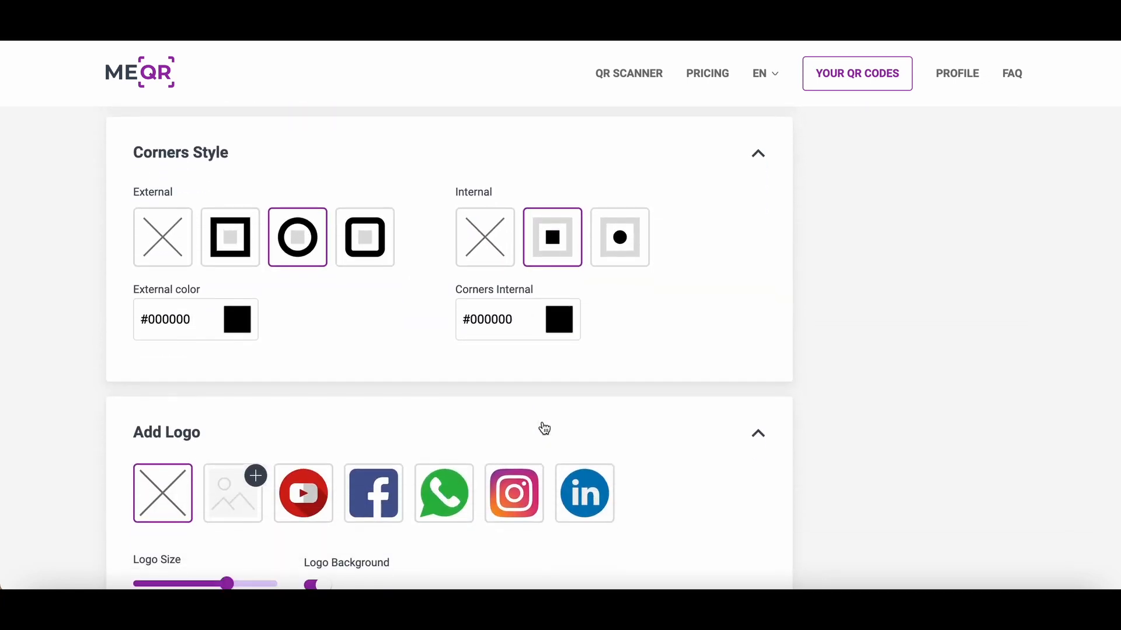
{"action": "scroll", "scroll_direction": "down", "scroll_amount": 3}
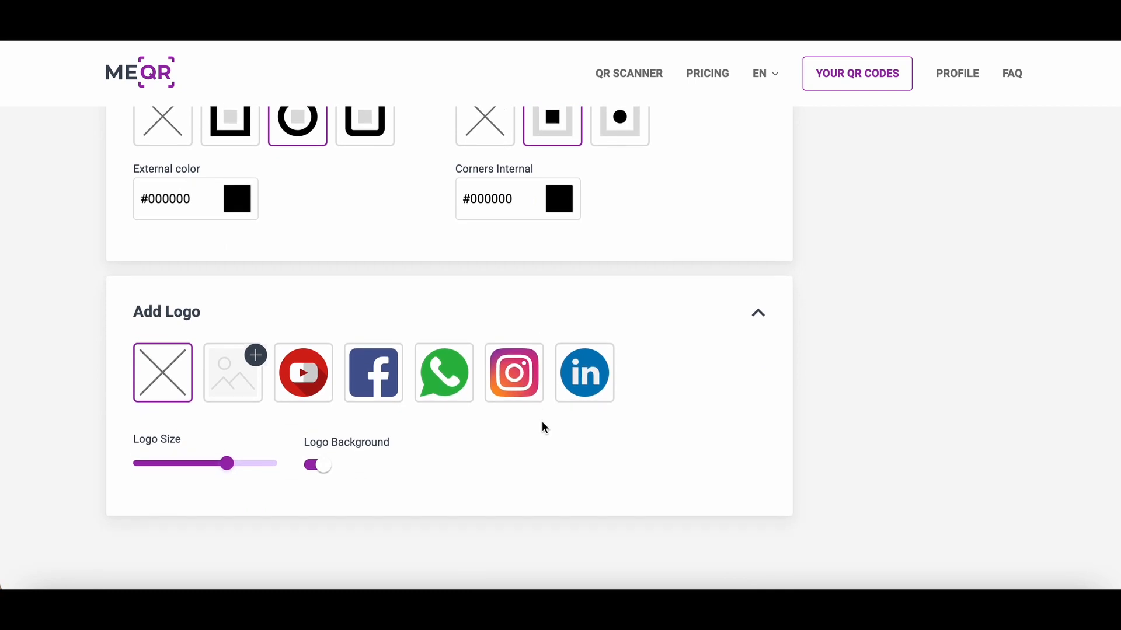
{"action": "left_click", "coordinate": [303, 373]}
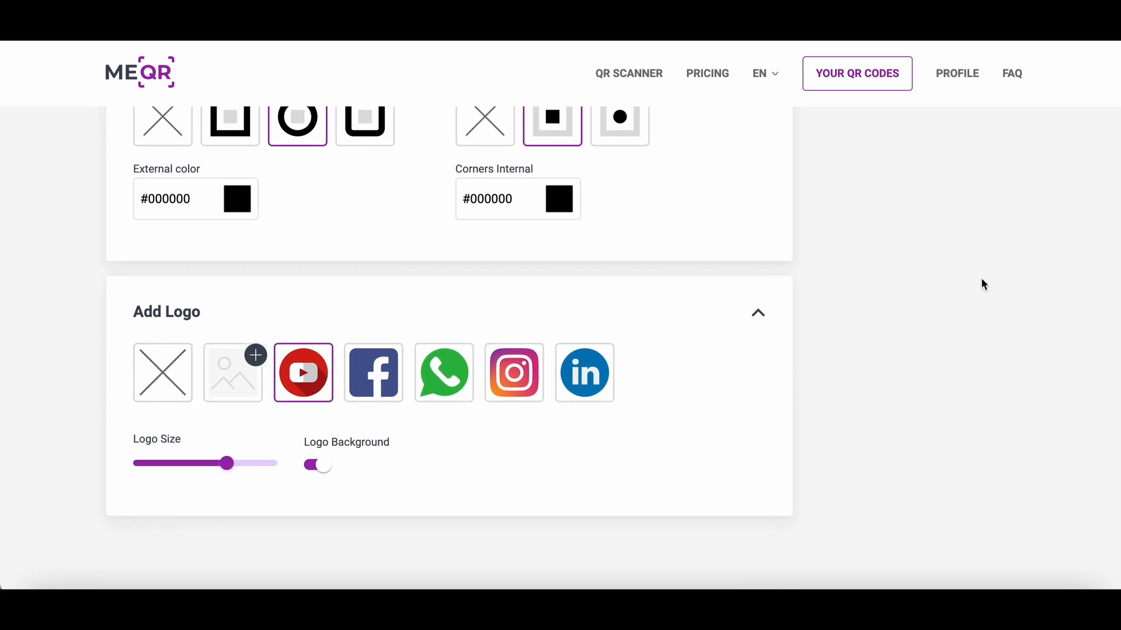
{"action": "scroll", "scroll_direction": "up", "scroll_amount": 3}
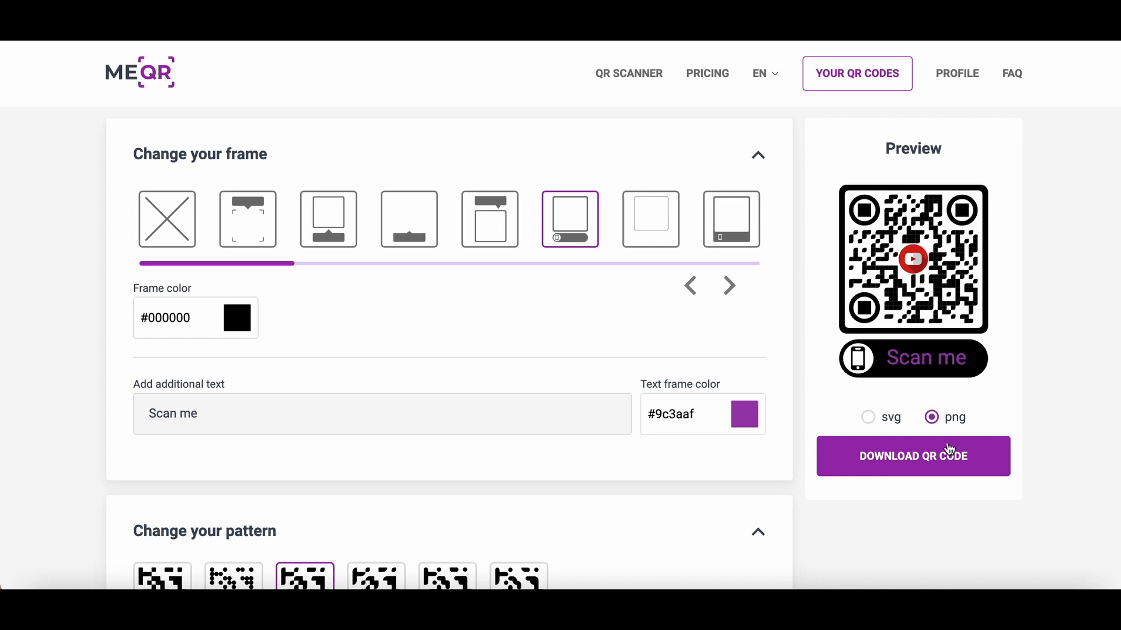
{"action": "left_click", "coordinate": [912, 456]}
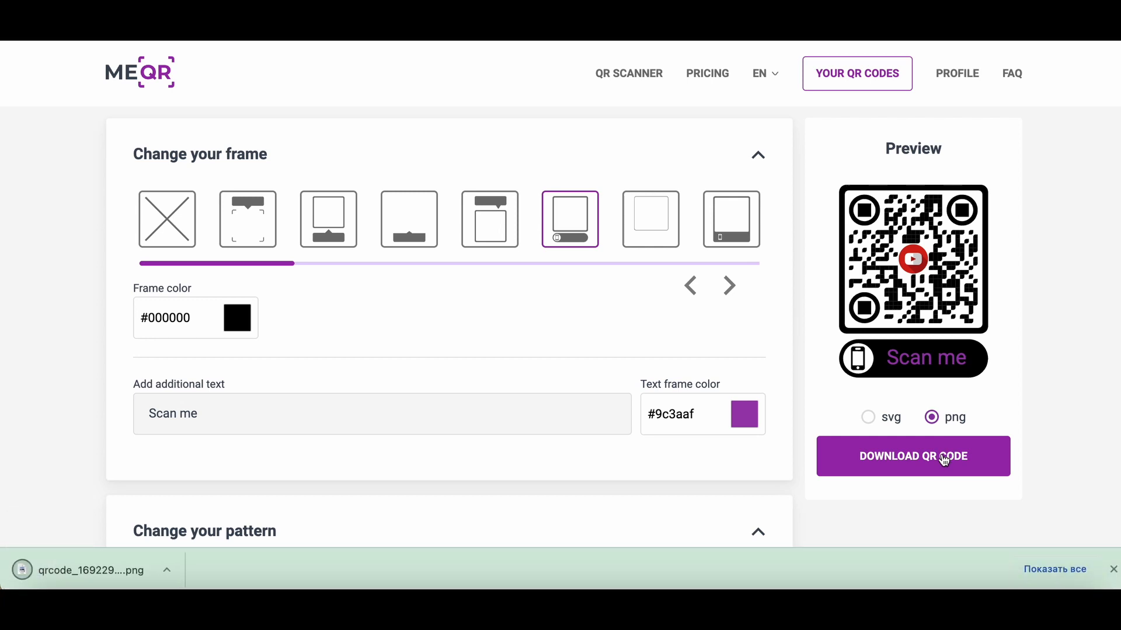
{"action": "left_click", "coordinate": [856, 73]}
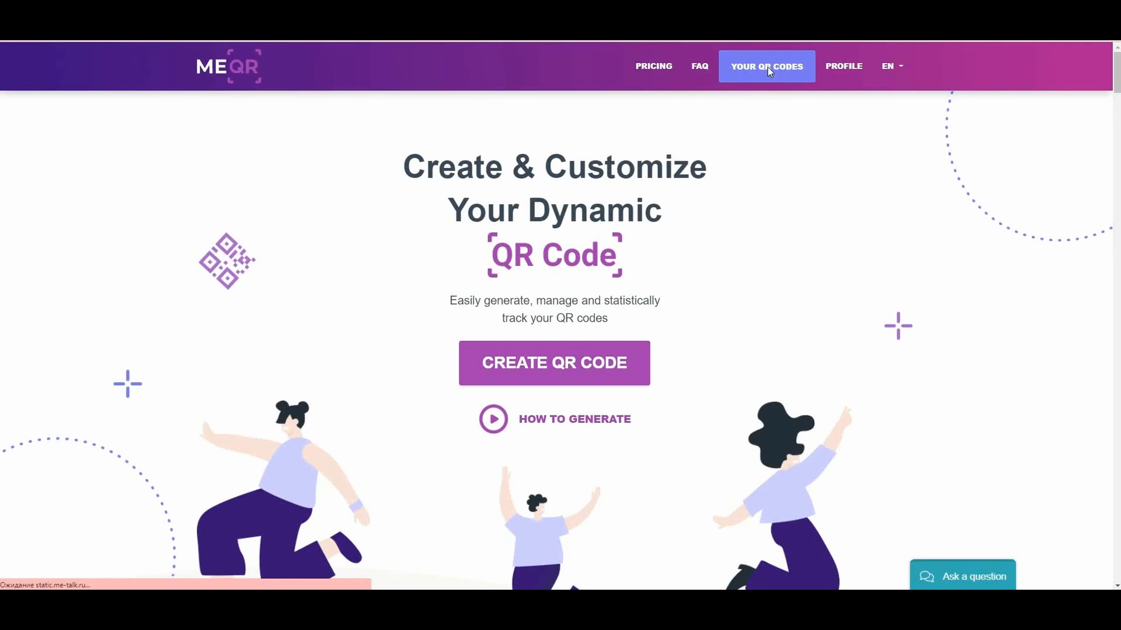
Show the Your QR-codes dashboard filtered to E-mail type codes
{"action": "left_click", "coordinate": [766, 67]}
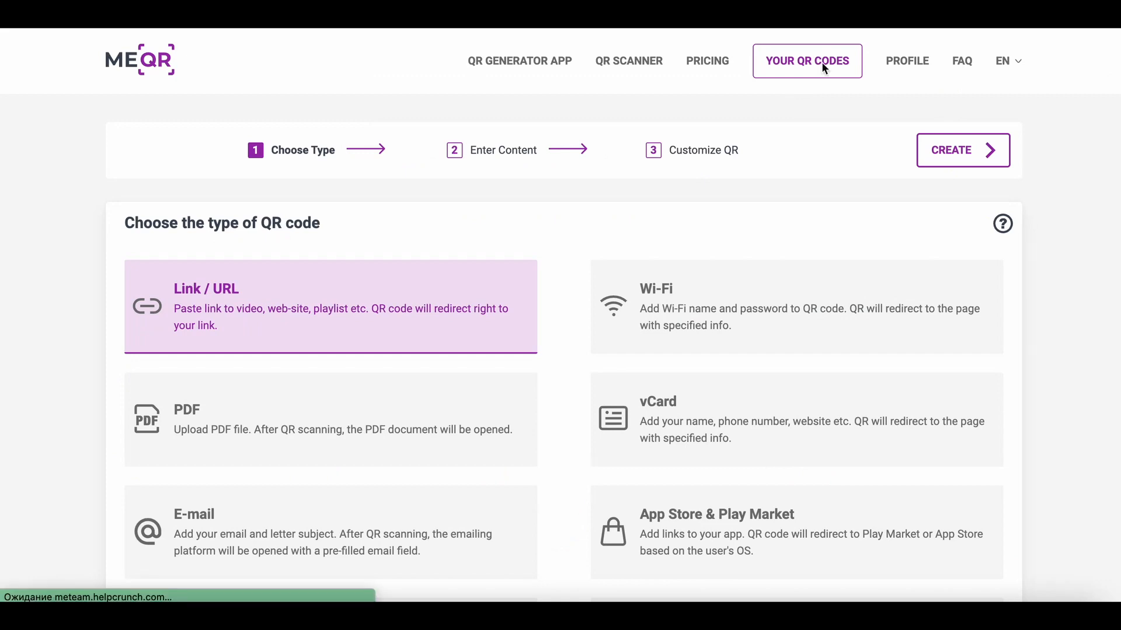
{"action": "left_click", "coordinate": [807, 61]}
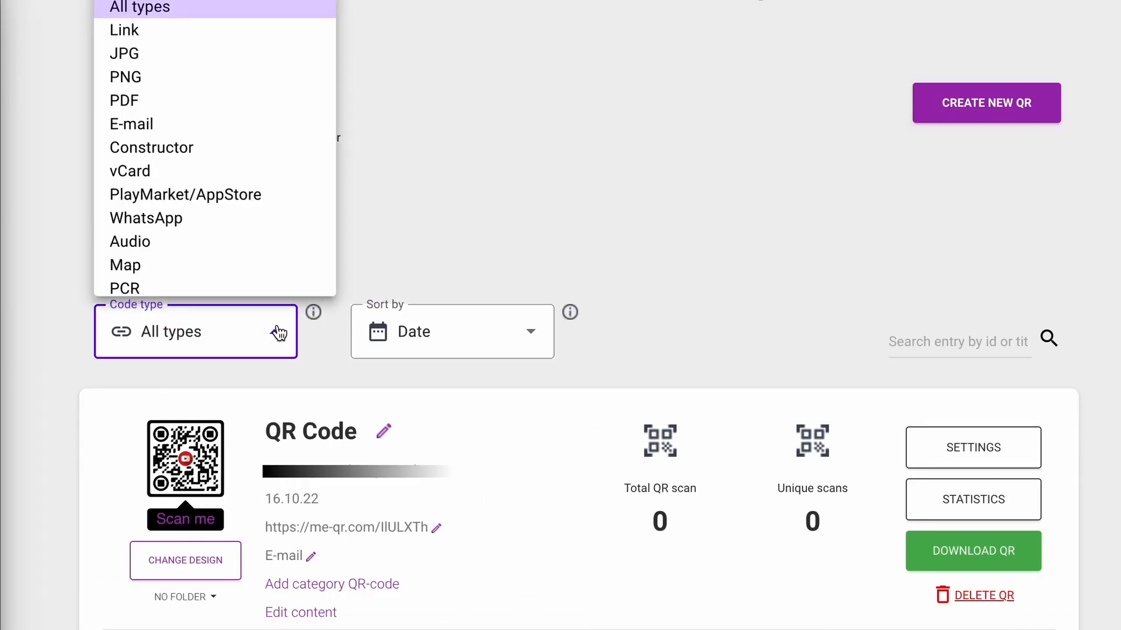
{"action": "left_click", "coordinate": [132, 124]}
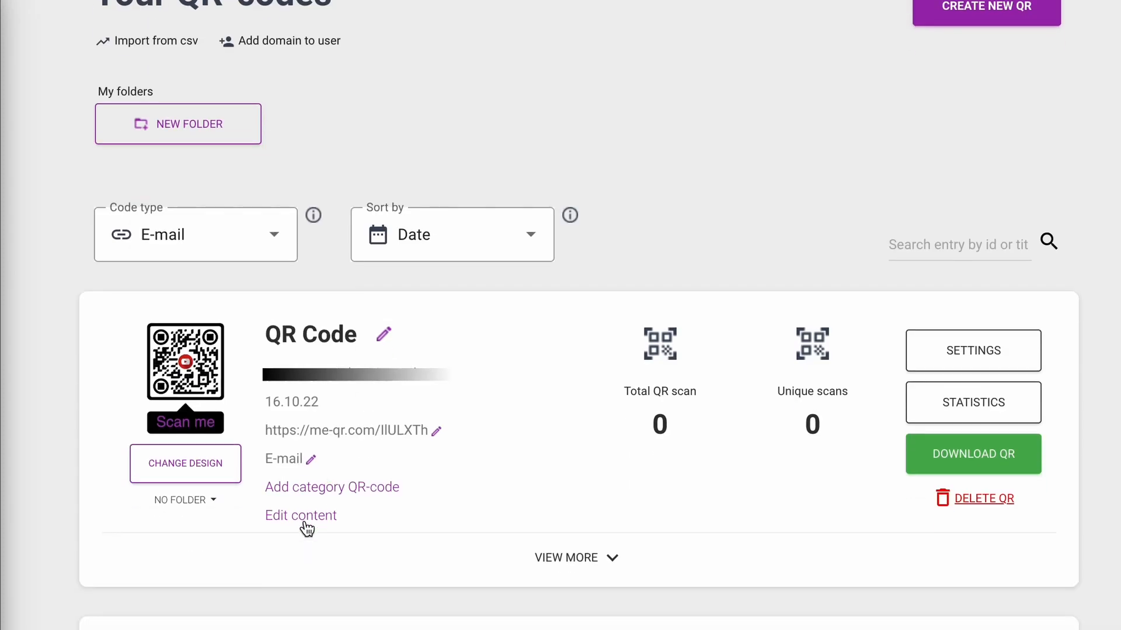
Edit the email code's content to subject 'Theme' and a new body text, then update it
{"action": "left_click", "coordinate": [300, 515]}
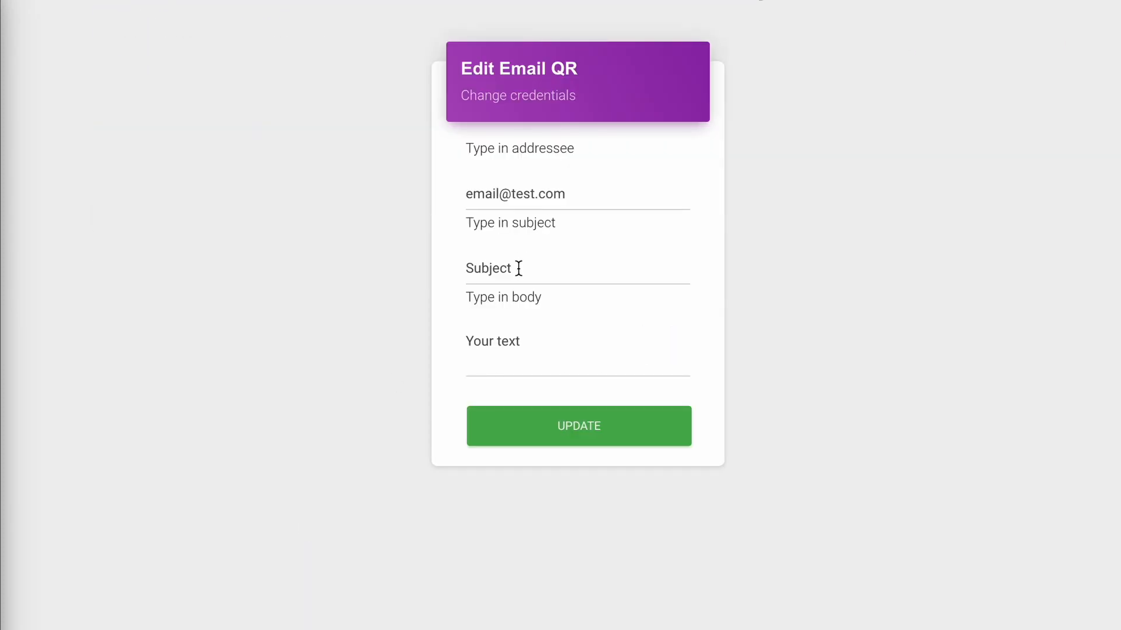
{"action": "type", "text": "Th"}
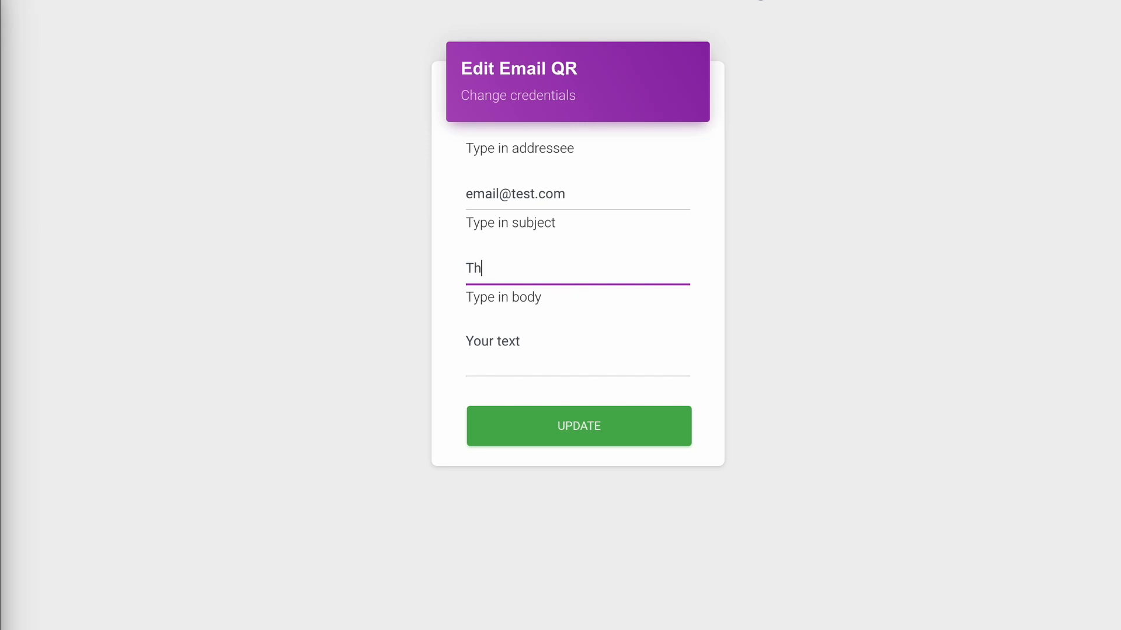
{"action": "double_click", "coordinate": [493, 341]}
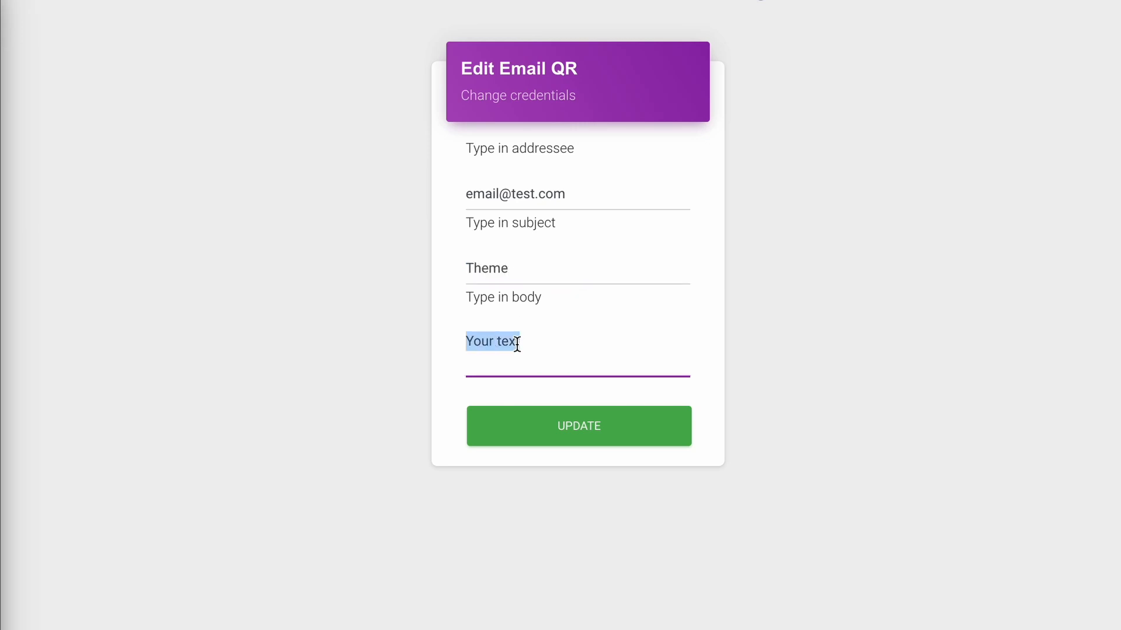
{"action": "type", "text": "Another te"}
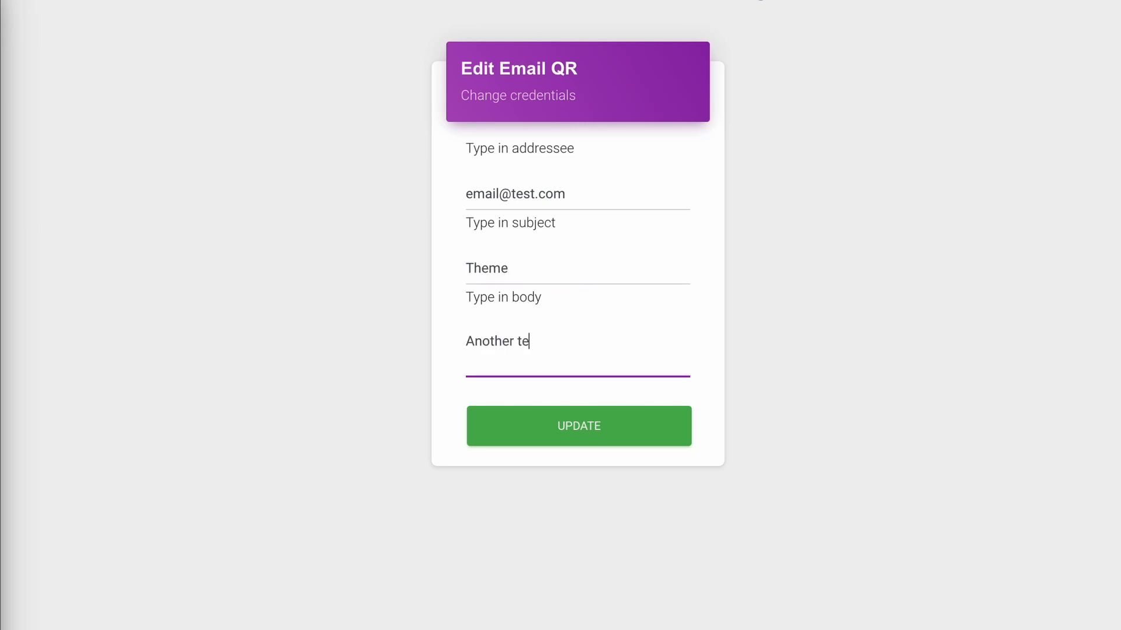
{"action": "left_click", "coordinate": [578, 426]}
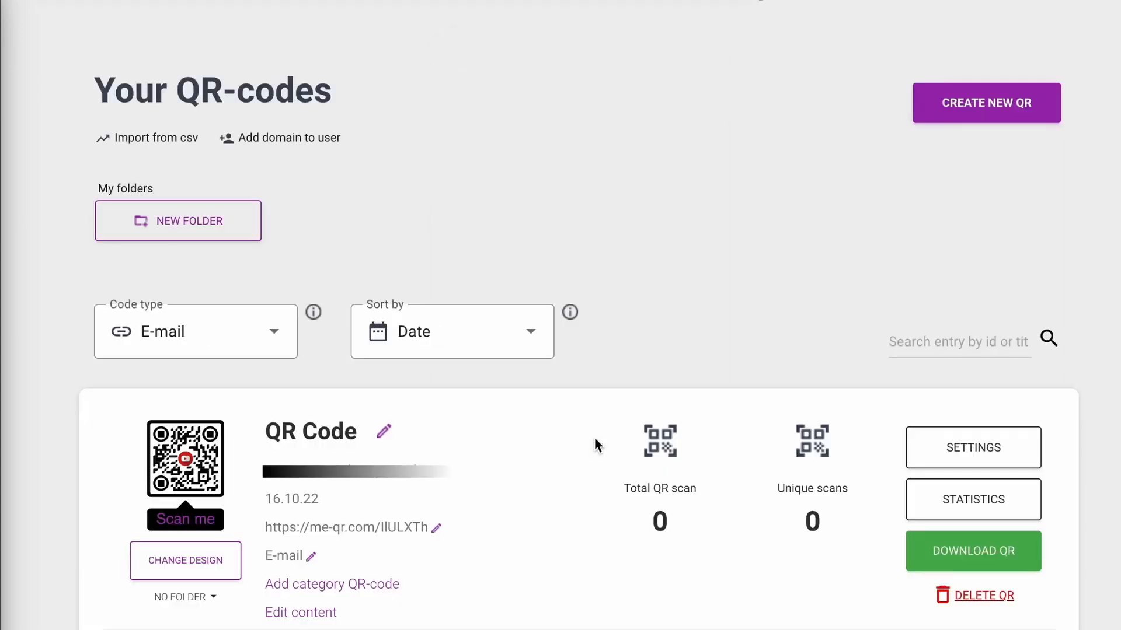
Expand the code's scan statistics, scroll through them, and go to its Settings page
{"action": "scroll", "scroll_direction": "down", "scroll_amount": 3}
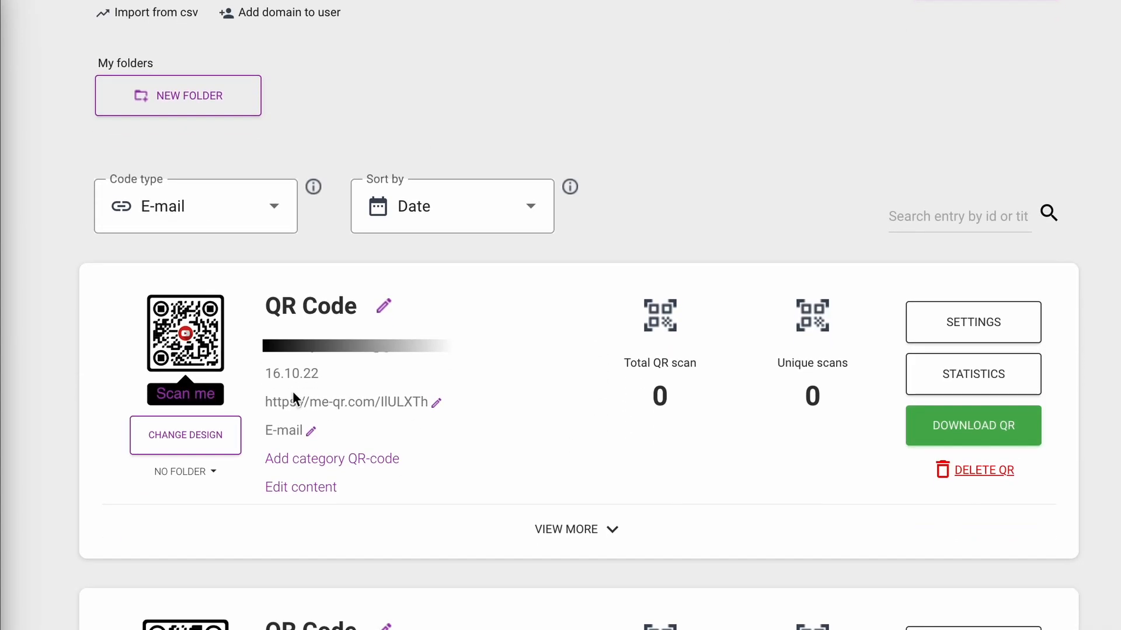
{"action": "mouse_move", "coordinate": [185, 435]}
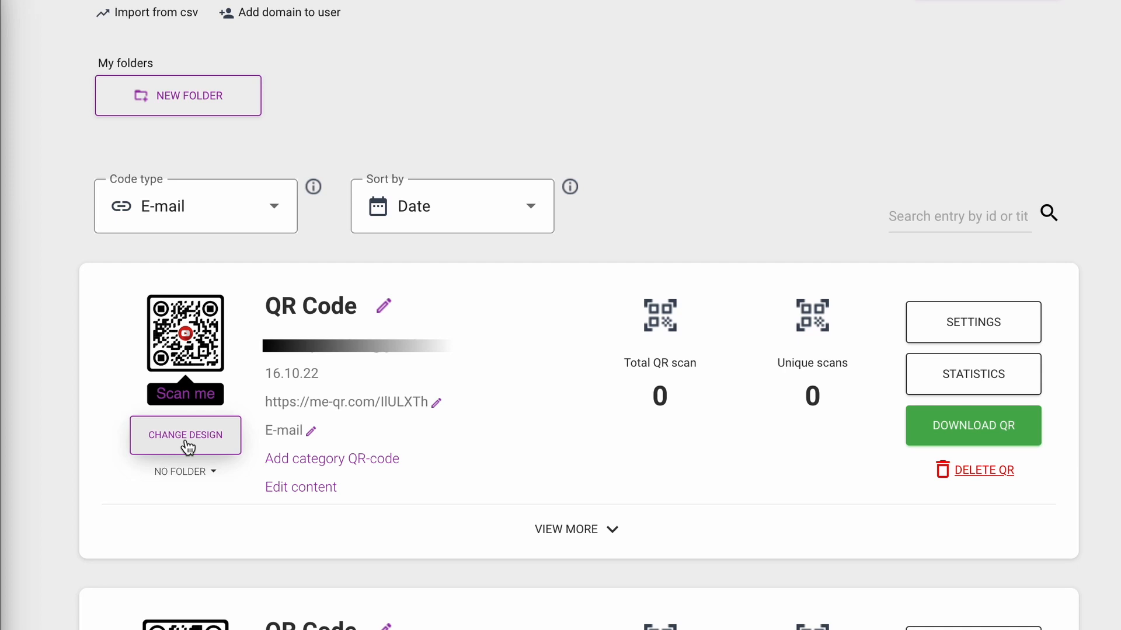
{"action": "left_click", "coordinate": [565, 530]}
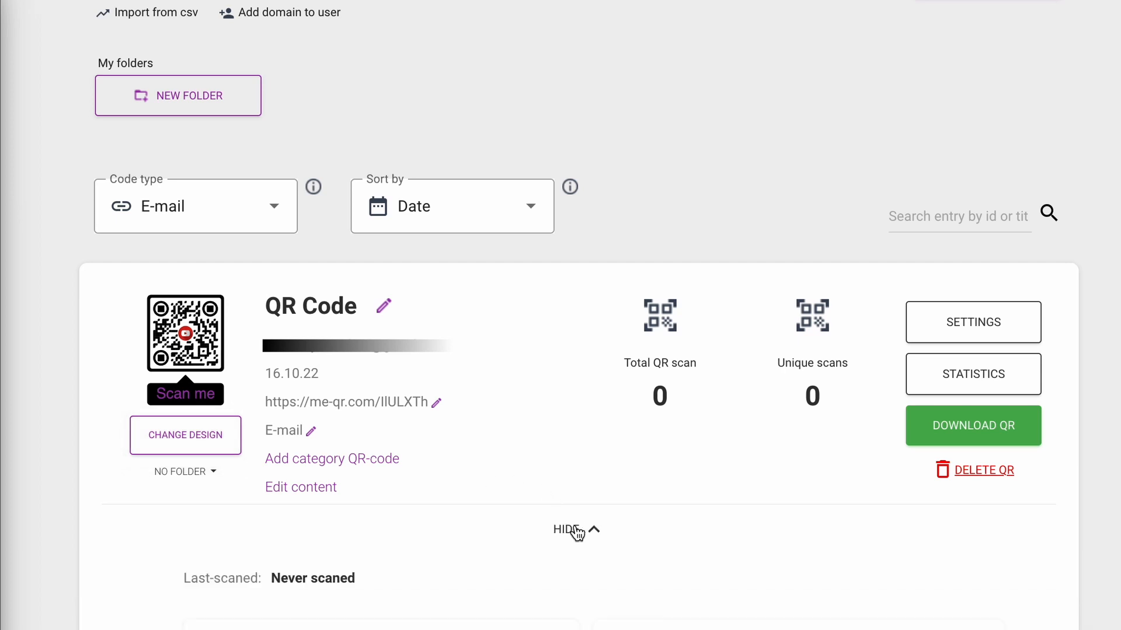
{"action": "scroll", "scroll_direction": "down", "scroll_amount": 3}
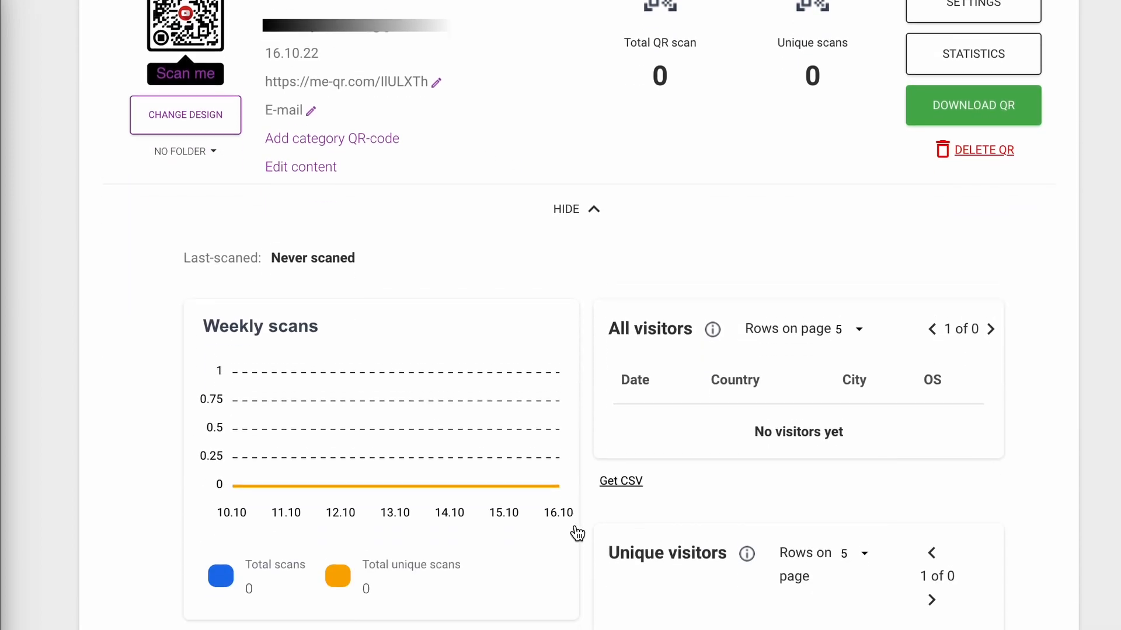
{"action": "scroll", "scroll_direction": "down", "scroll_amount": 3}
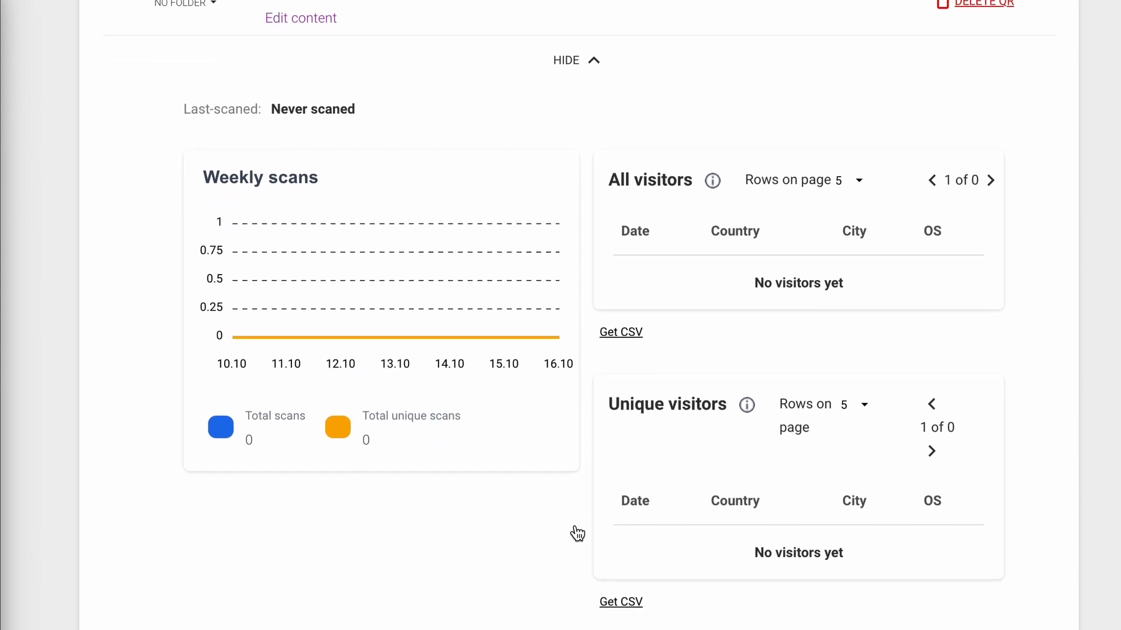
{"action": "scroll", "scroll_direction": "up", "scroll_amount": 3}
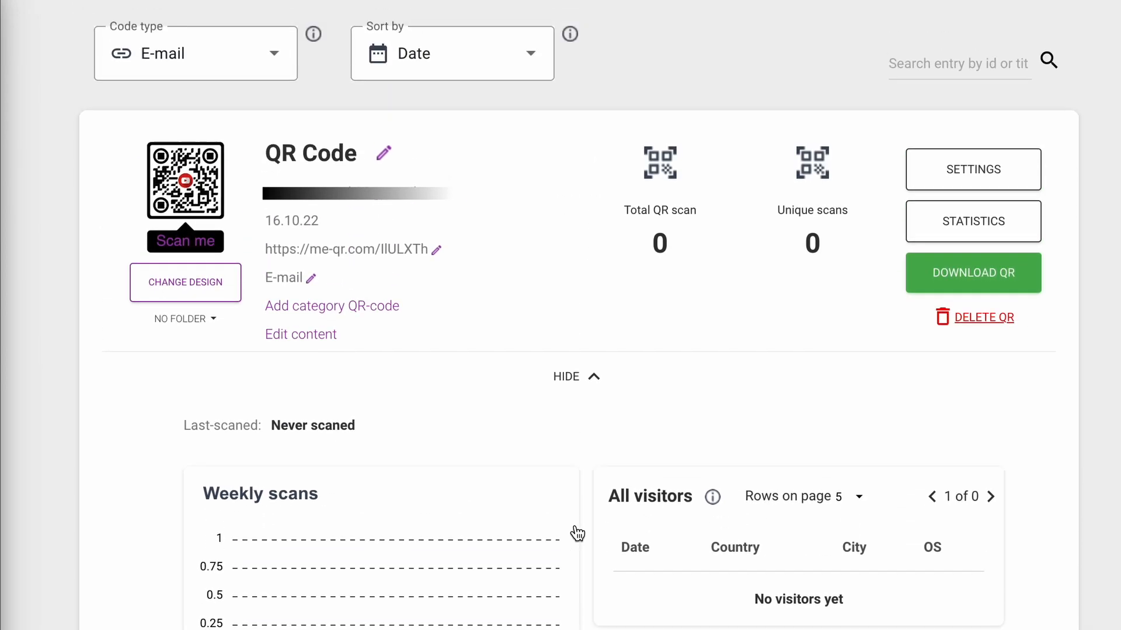
{"action": "left_click", "coordinate": [973, 169]}
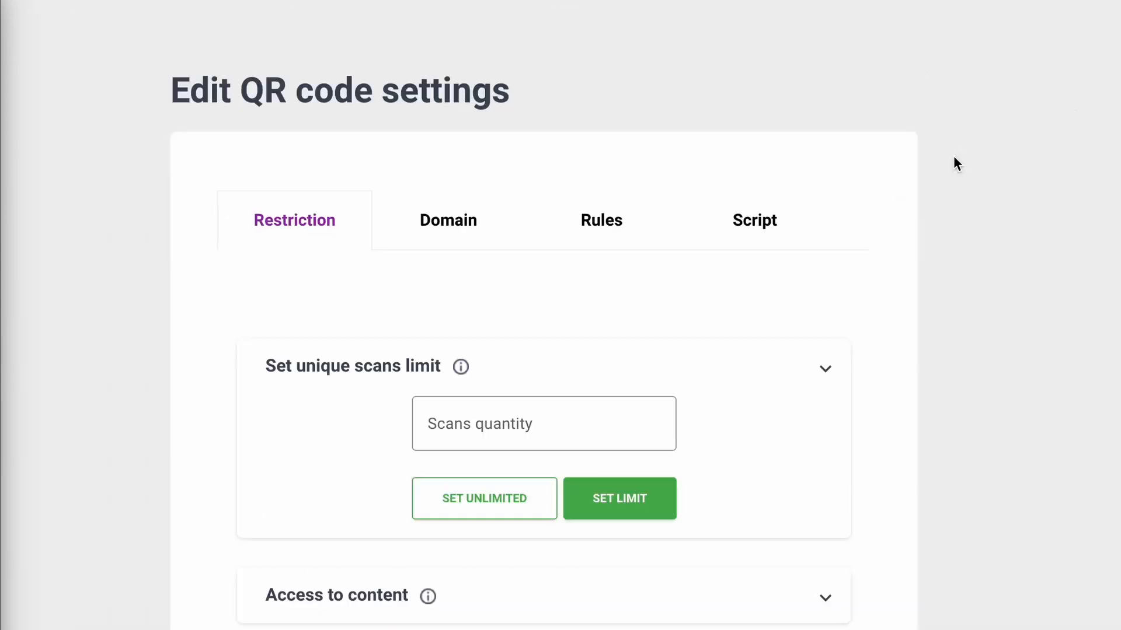
{"action": "scroll", "scroll_direction": "down", "scroll_amount": 3}
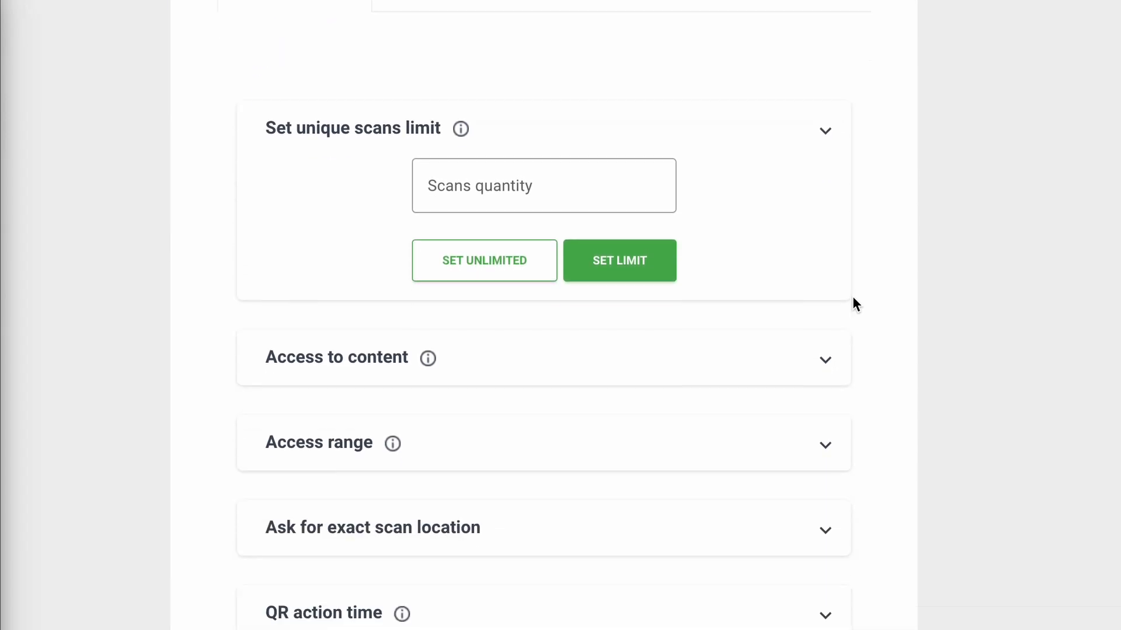
{"action": "scroll", "scroll_direction": "down", "scroll_amount": 3}
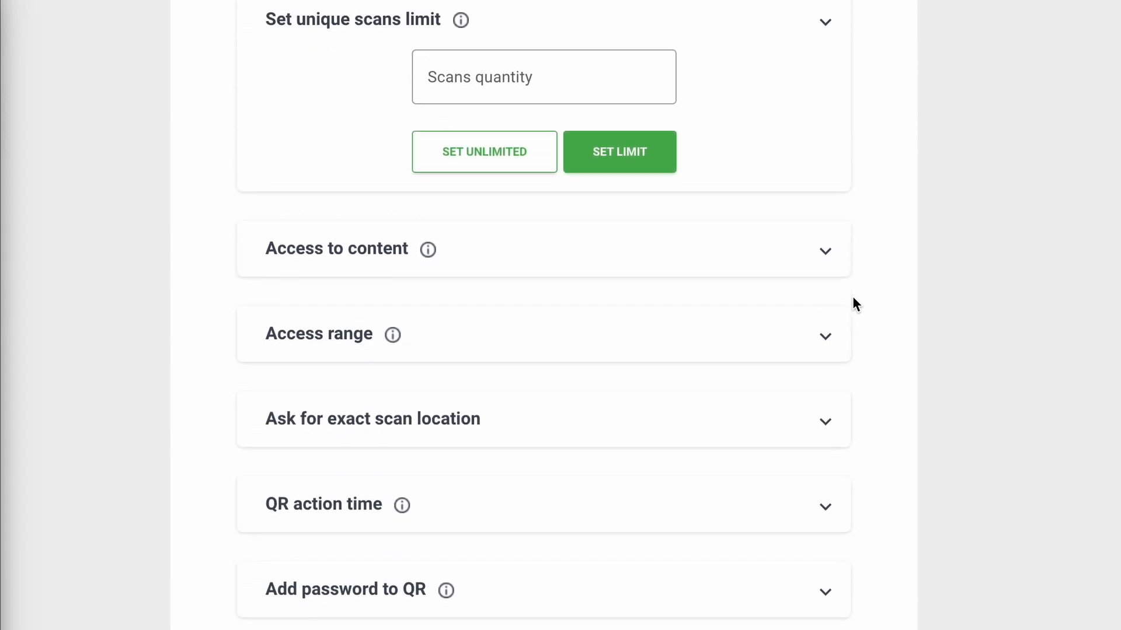
{"action": "scroll", "scroll_direction": "up", "scroll_amount": 3}
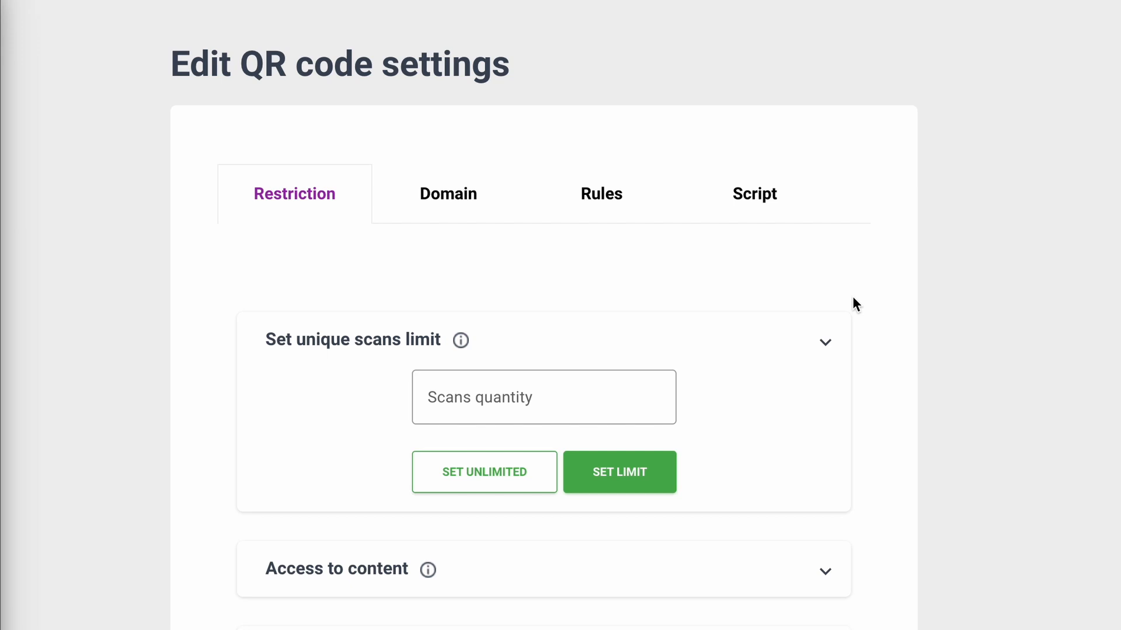